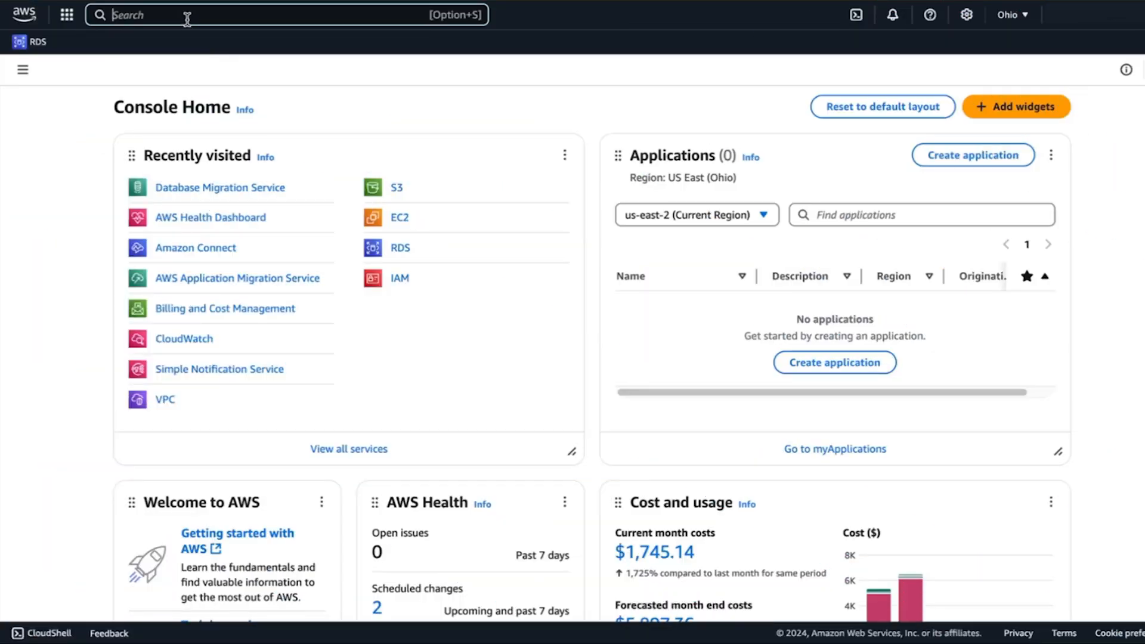
# Search 'dms' and land on the Database Migration Service dashboard
pyautogui.write('dms')
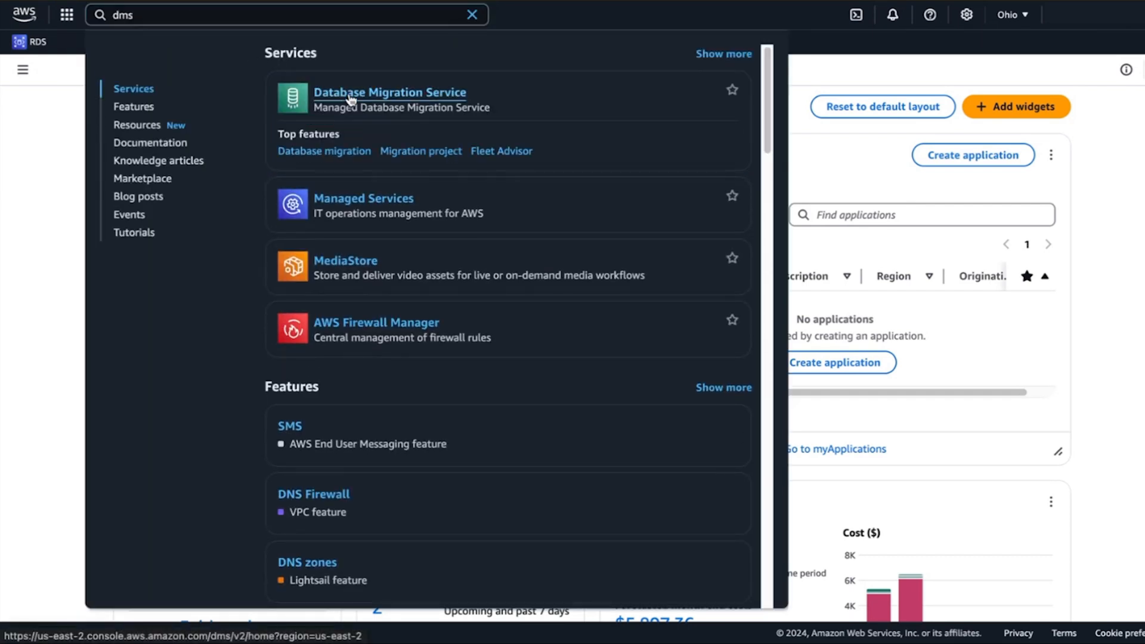
pyautogui.click(390, 93)
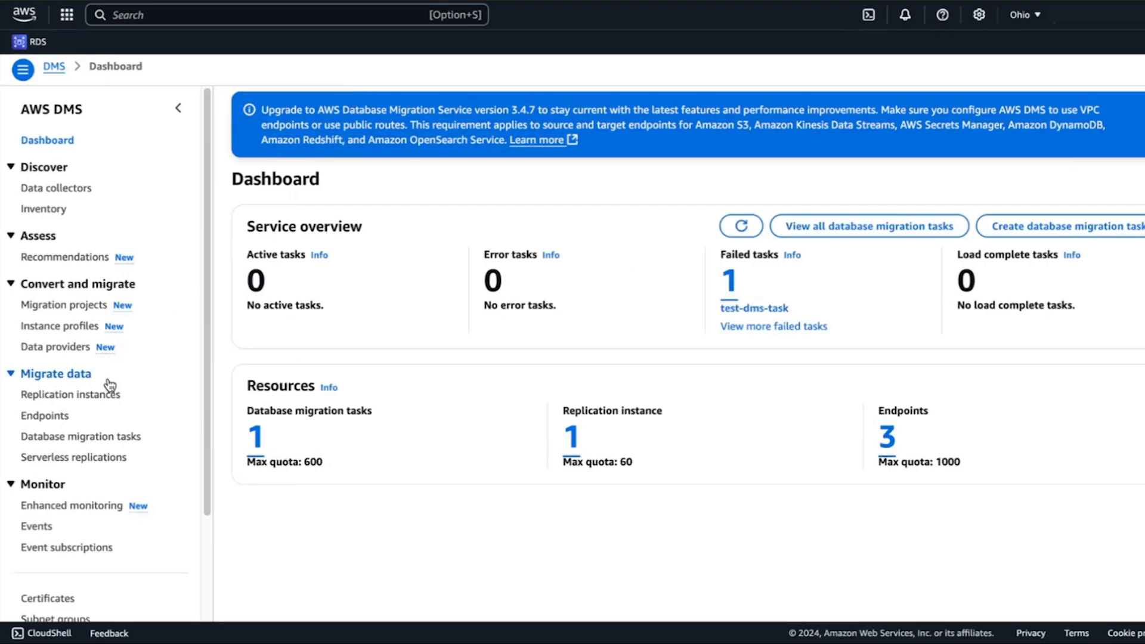
# From the migration tasks list, bring test-dms-task into its Modify form via Actions
pyautogui.click(82, 436)
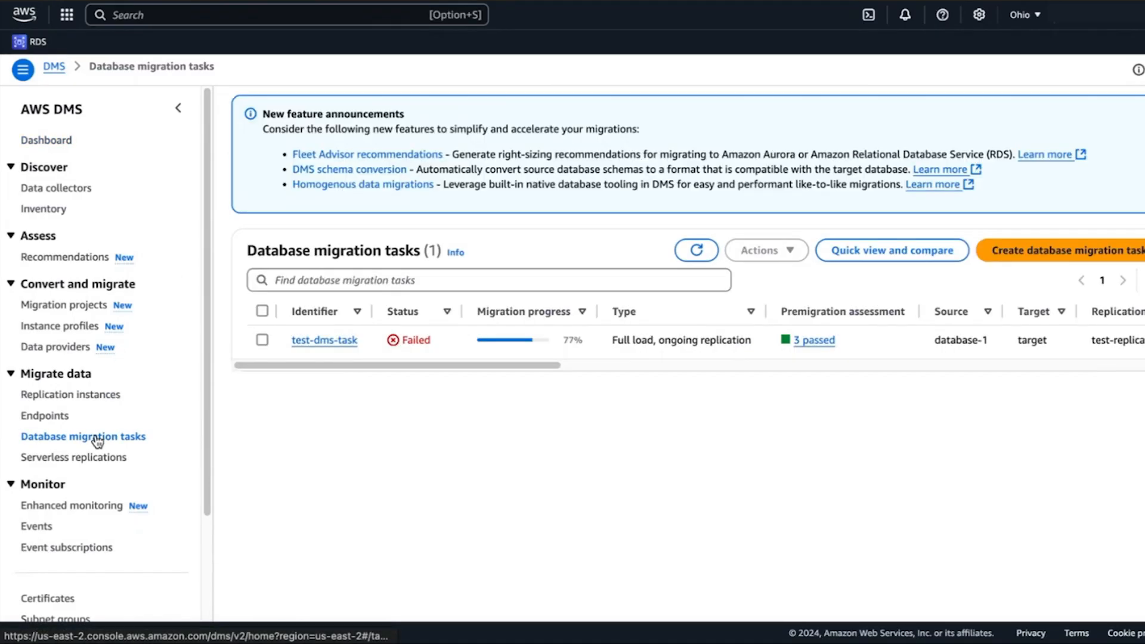
pyautogui.click(323, 340)
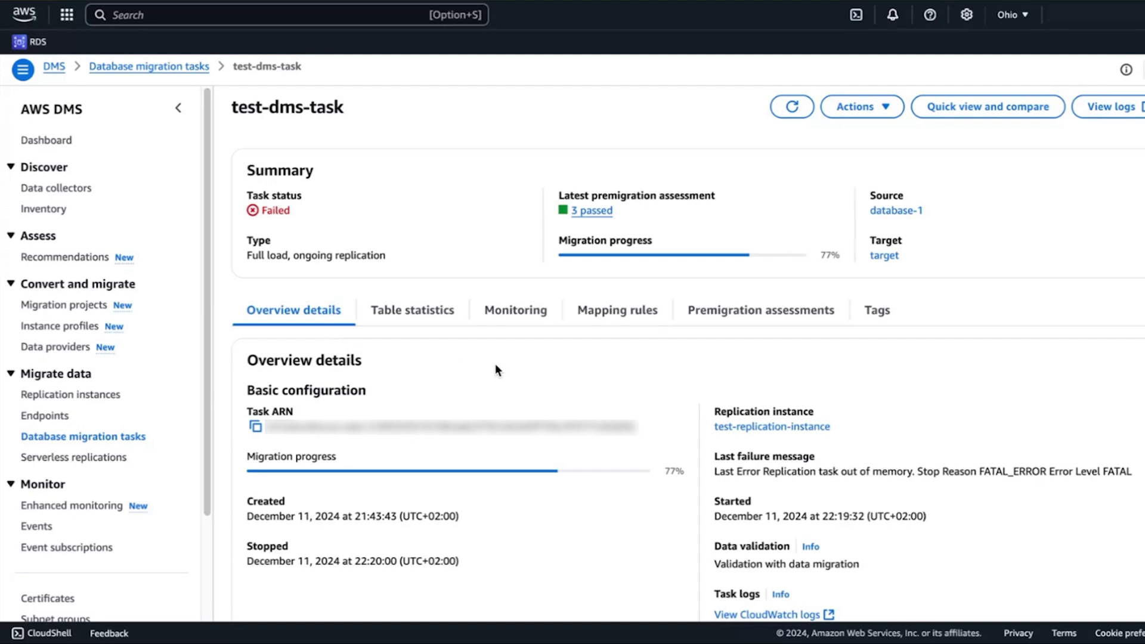
pyautogui.click(859, 107)
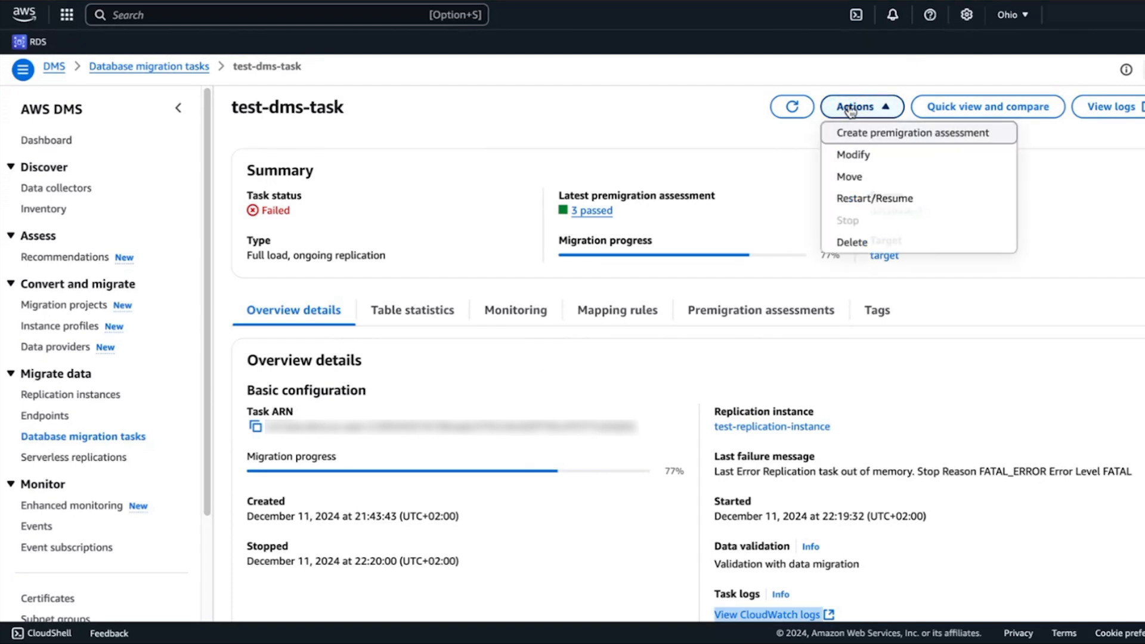
pyautogui.click(853, 155)
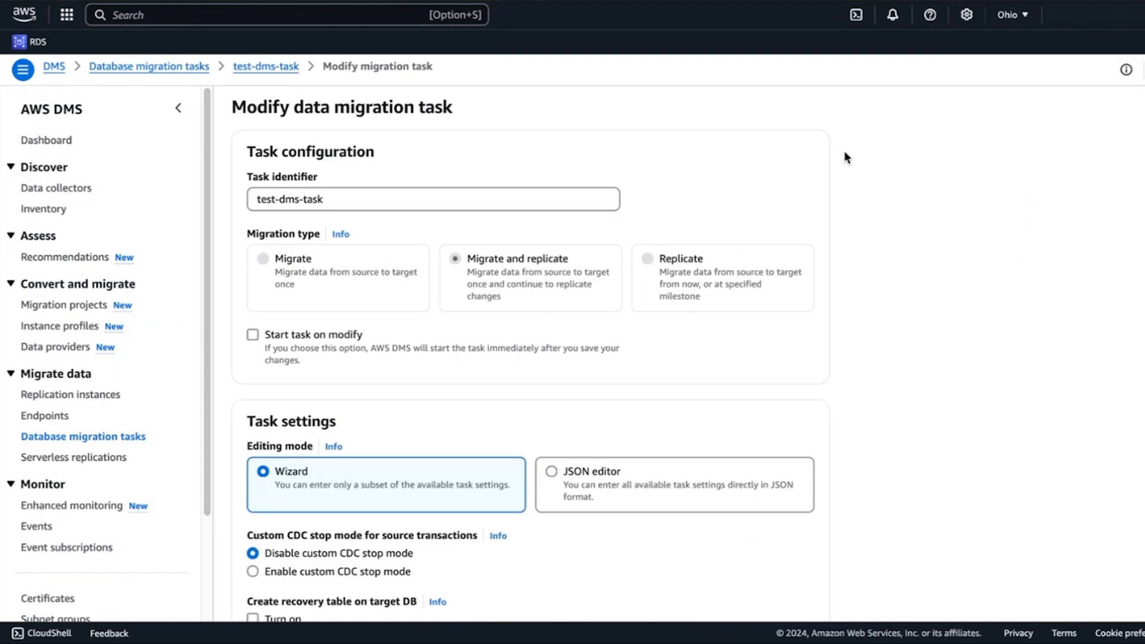
pyautogui.moveTo(558, 472)
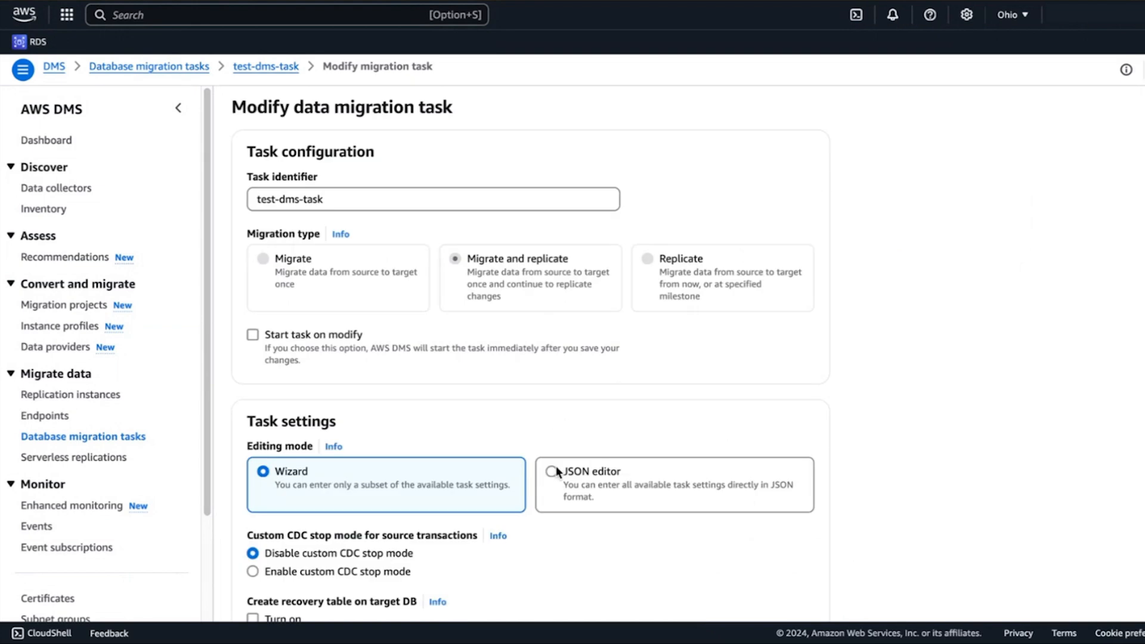
# Switch test-dms-task's settings to the JSON editor mode
pyautogui.click(555, 471)
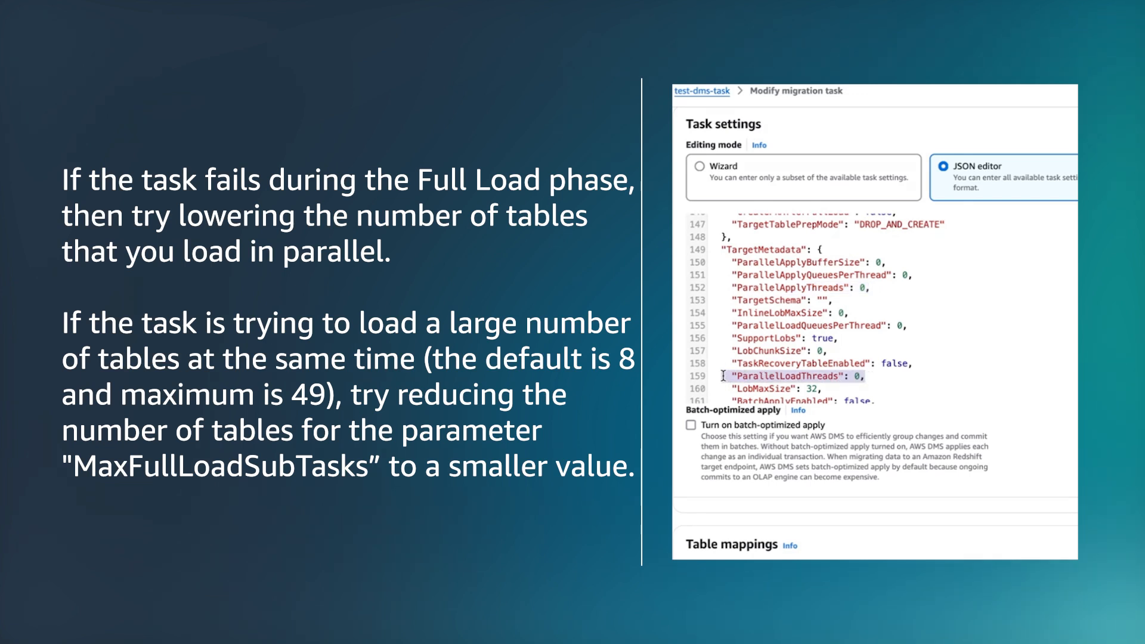
# Scroll the JSON to the ChangeProcessingTuning block showing MemoryLimitTotal 1024
pyautogui.scroll(-3)
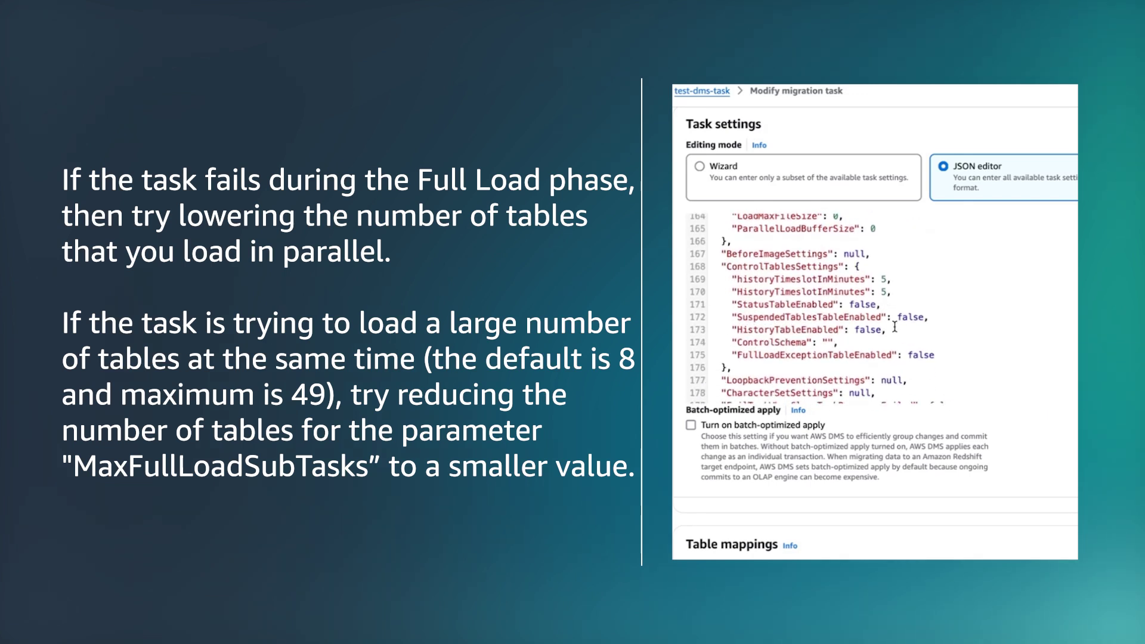
pyautogui.scroll(-3)
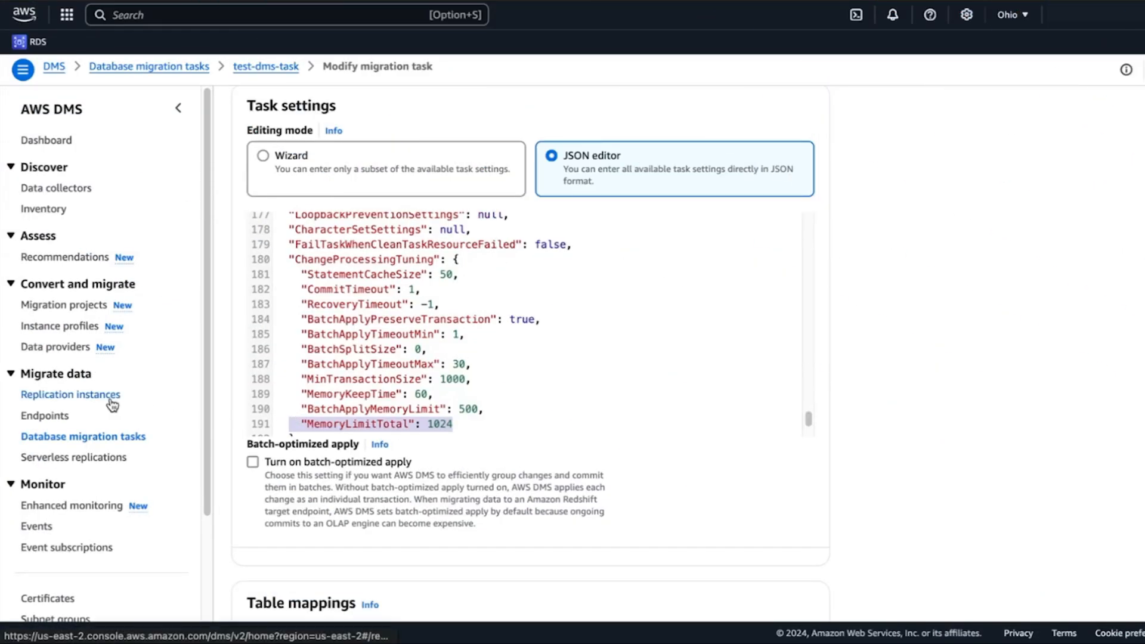
# Review test-replication-instance's CloudWatch CPU and memory charts
pyautogui.click(70, 393)
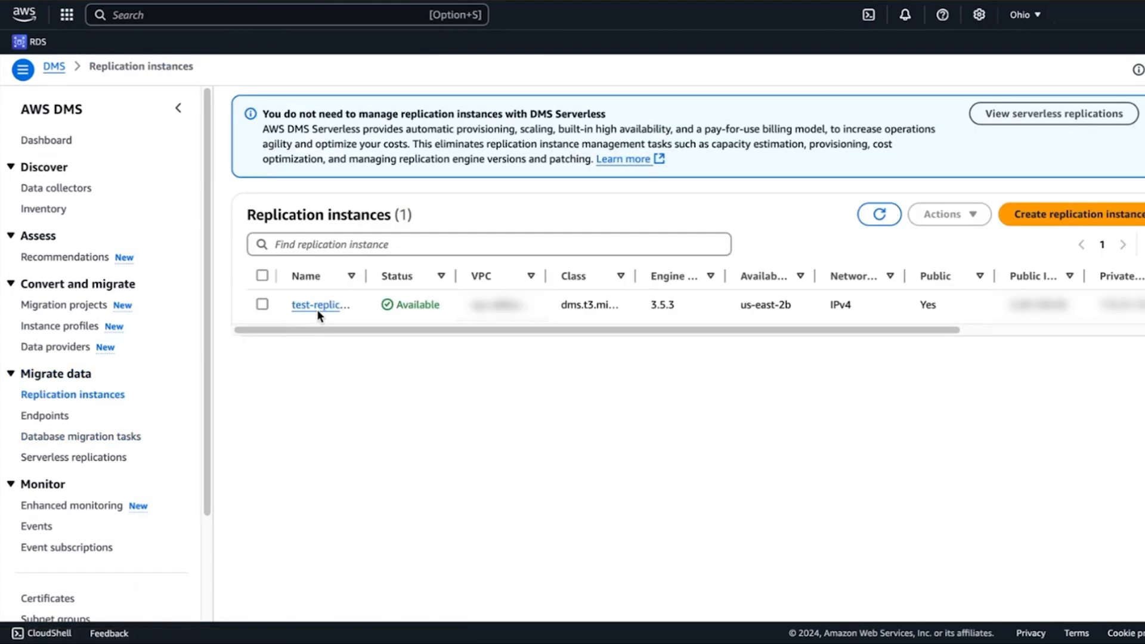
pyautogui.click(319, 305)
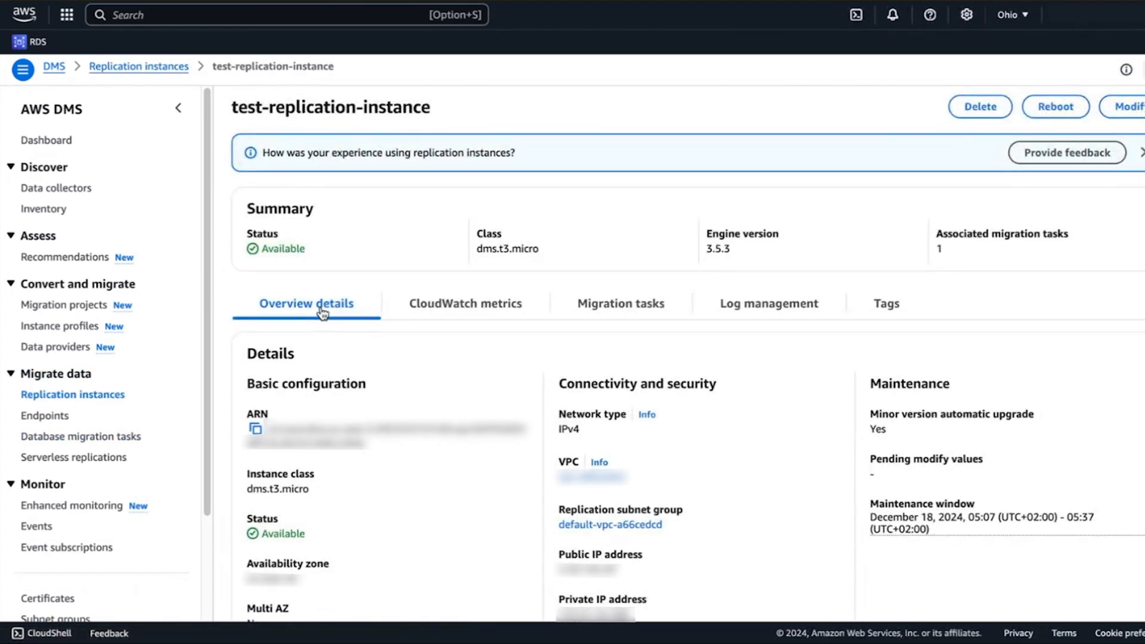
pyautogui.click(465, 304)
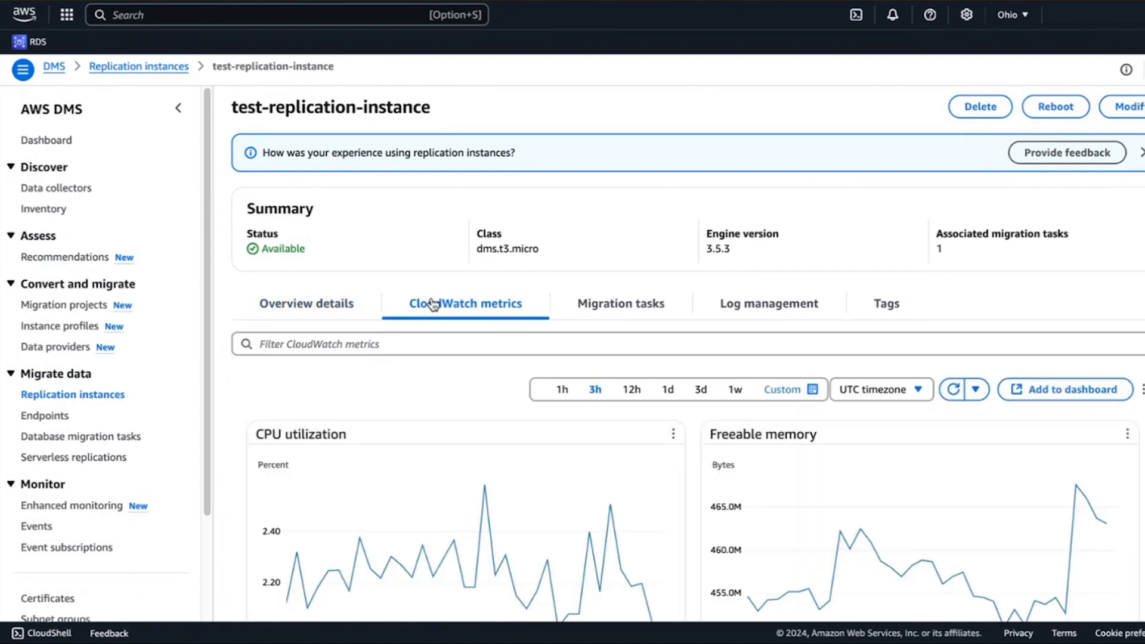
pyautogui.scroll(-3)
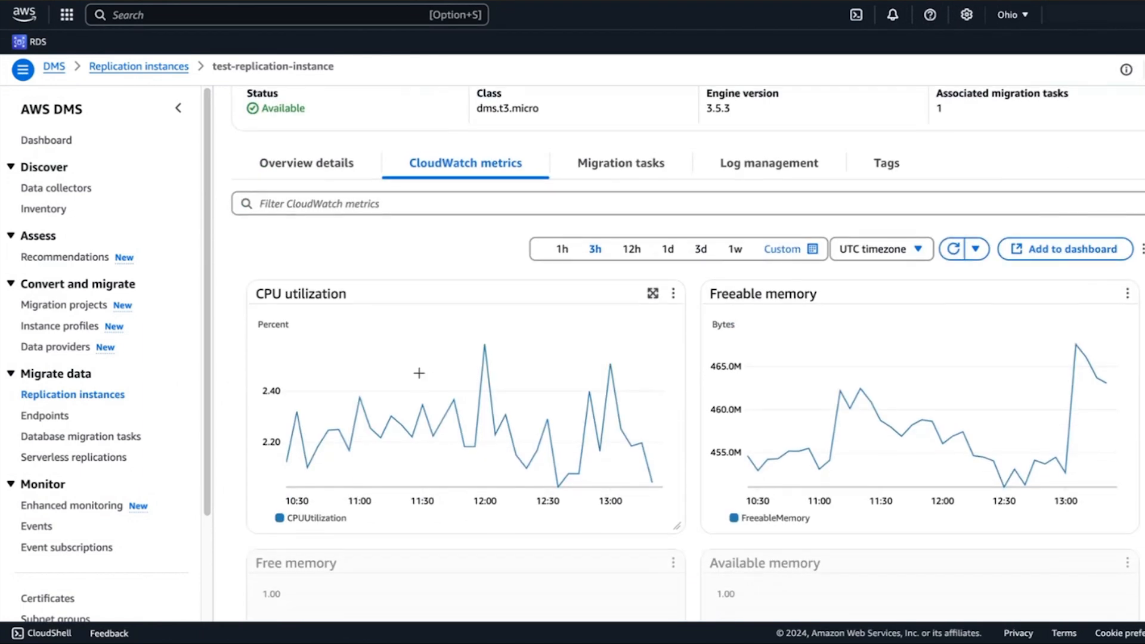
pyautogui.scroll(-3)
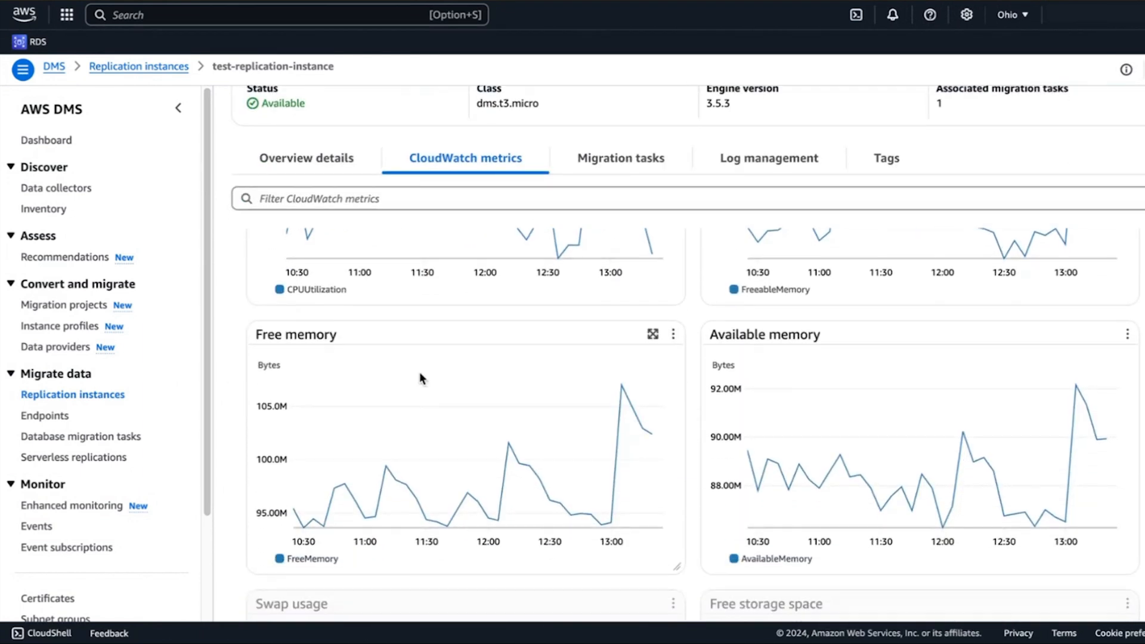
pyautogui.scroll(-3)
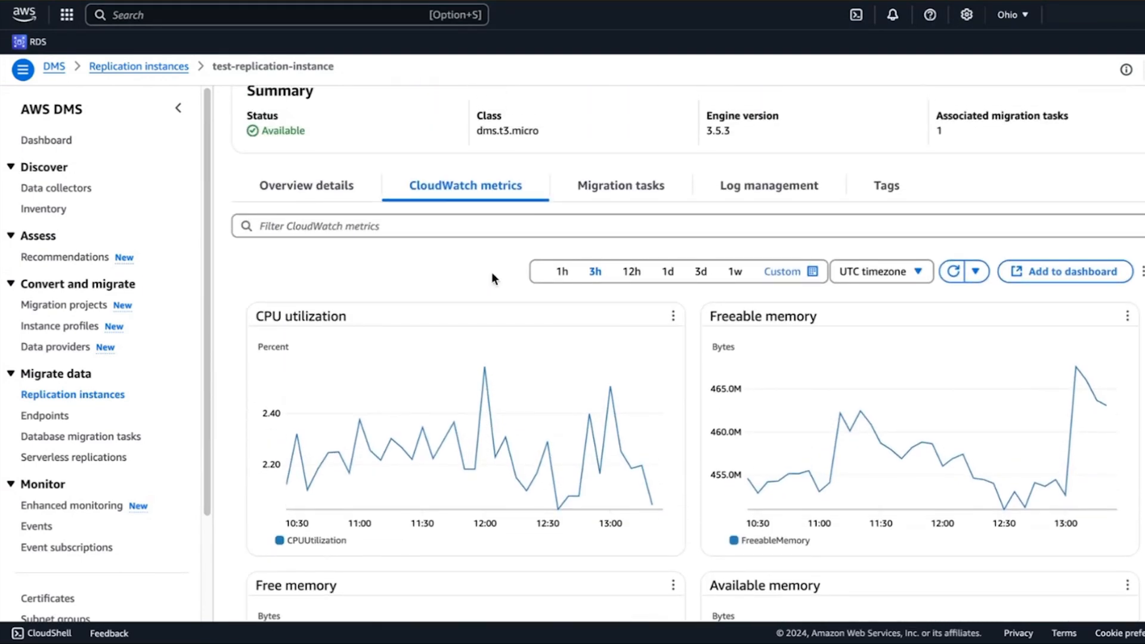
pyautogui.scroll(3)
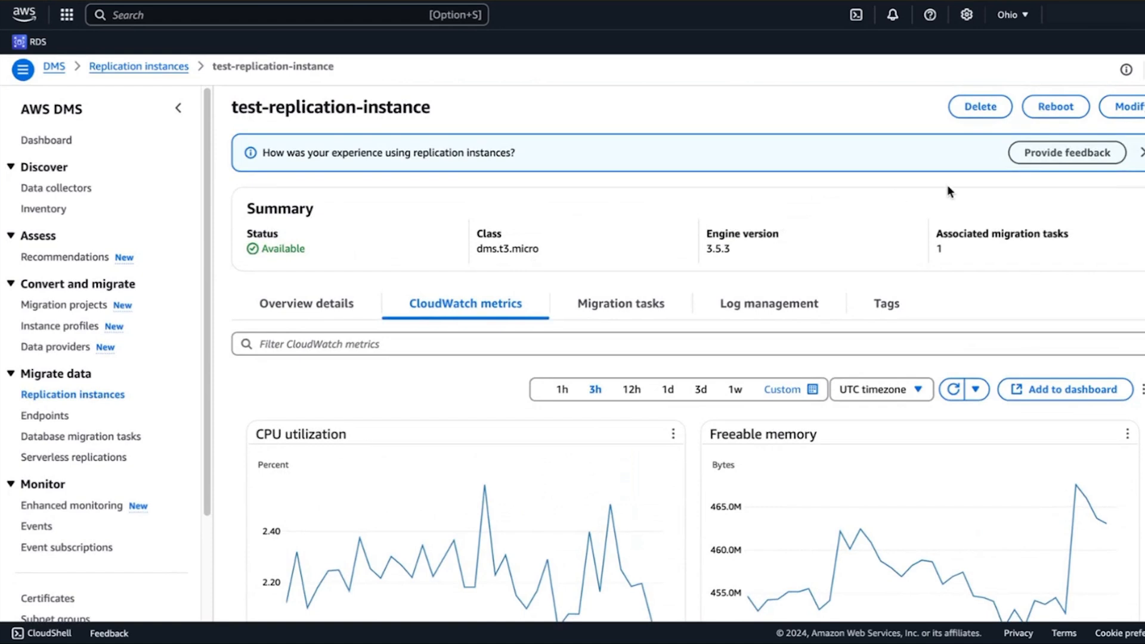
# Modify the instance to class dms.r5.xlarge (32 GiB) with changes applied immediately
pyautogui.click(1137, 106)
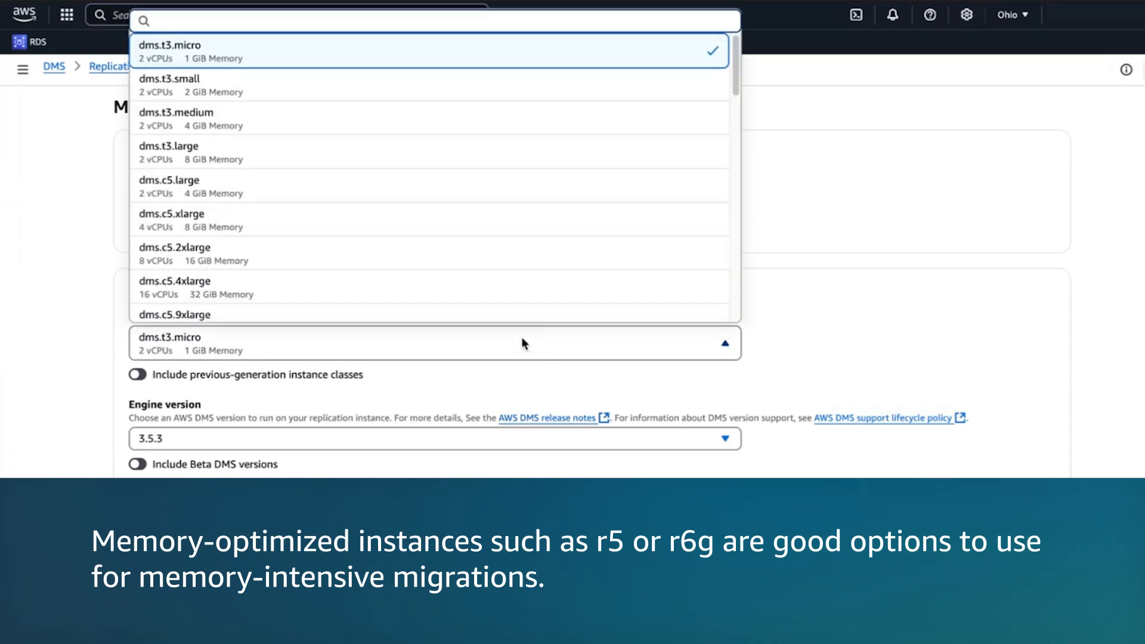
pyautogui.scroll(-3)
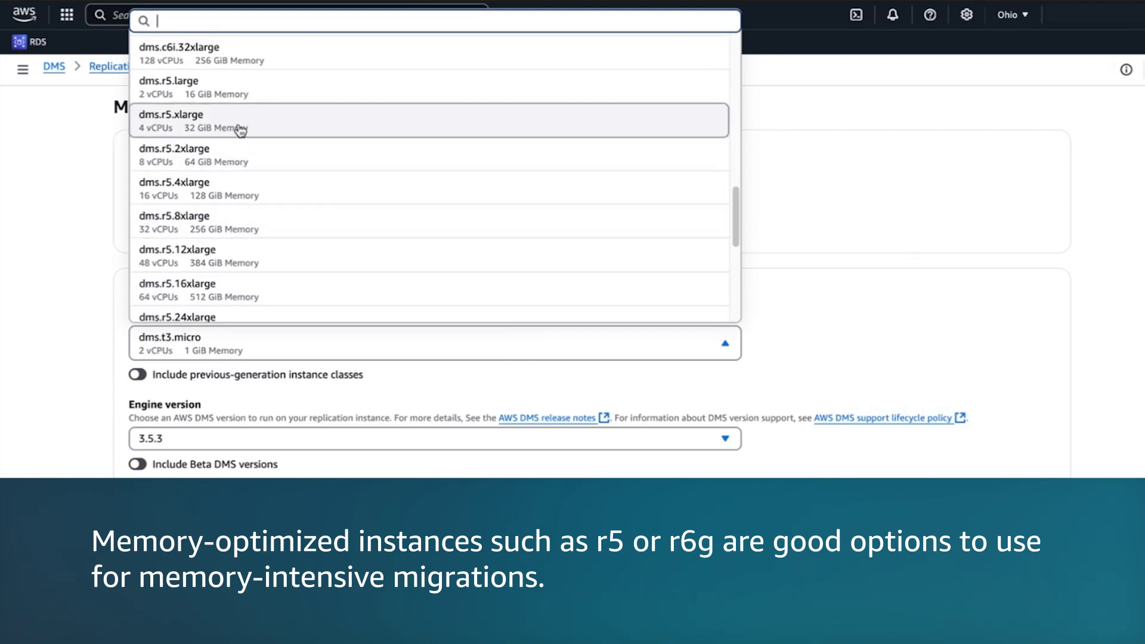
pyautogui.click(171, 119)
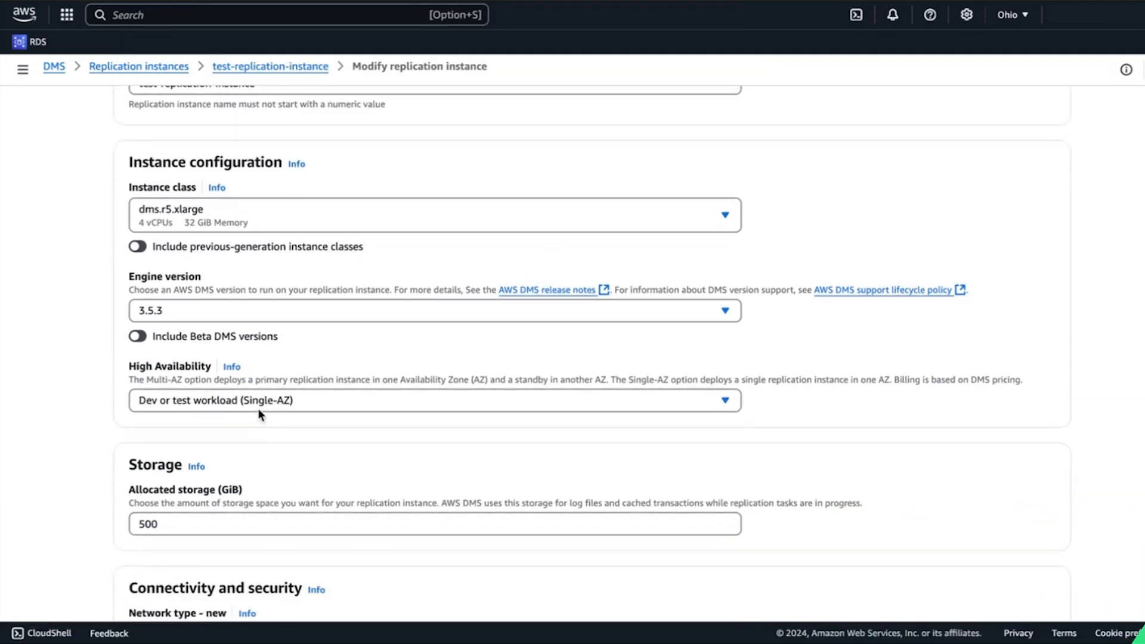
pyautogui.scroll(-3)
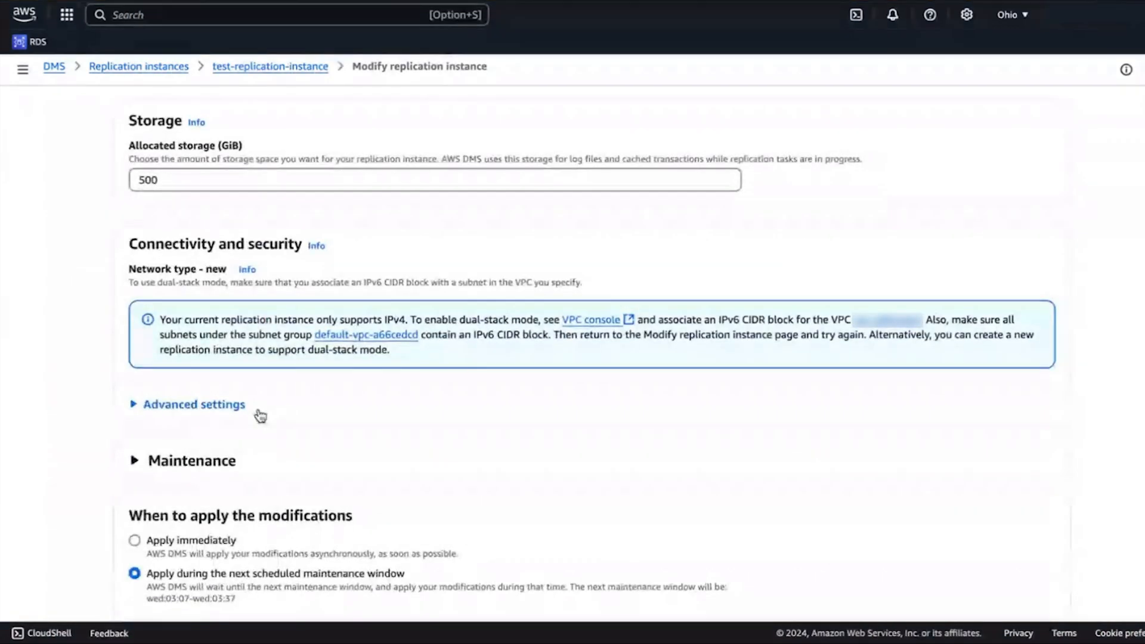
pyautogui.click(133, 474)
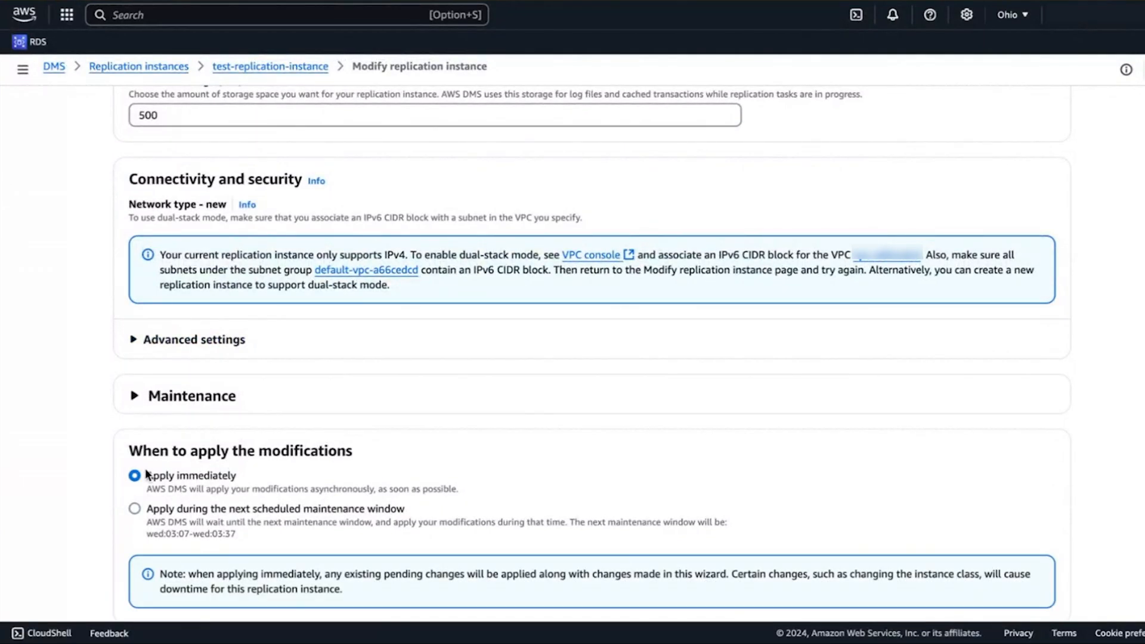
pyautogui.click(134, 507)
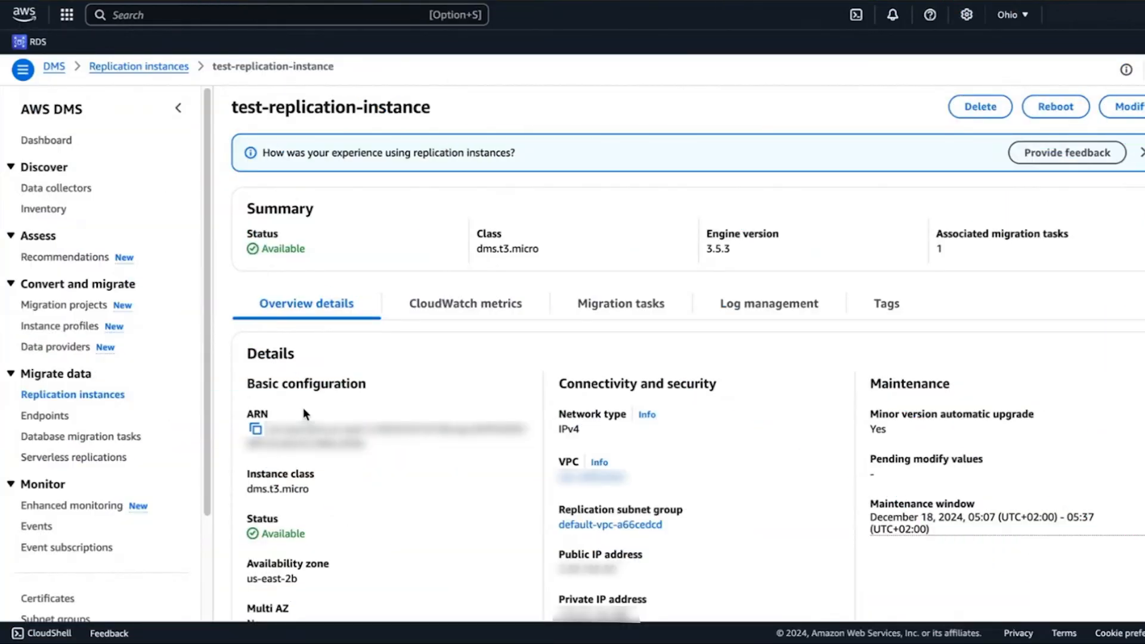
pyautogui.moveTo(106, 428)
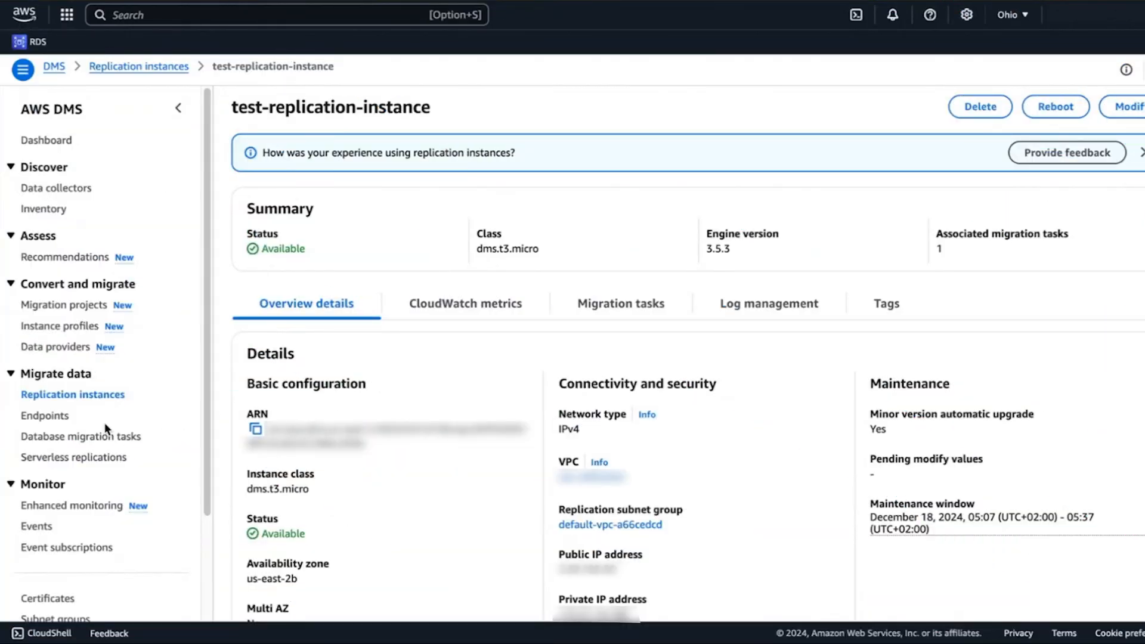
# Show test-dms-task's Monitoring metrics down to the Task memory usage chart
pyautogui.click(84, 436)
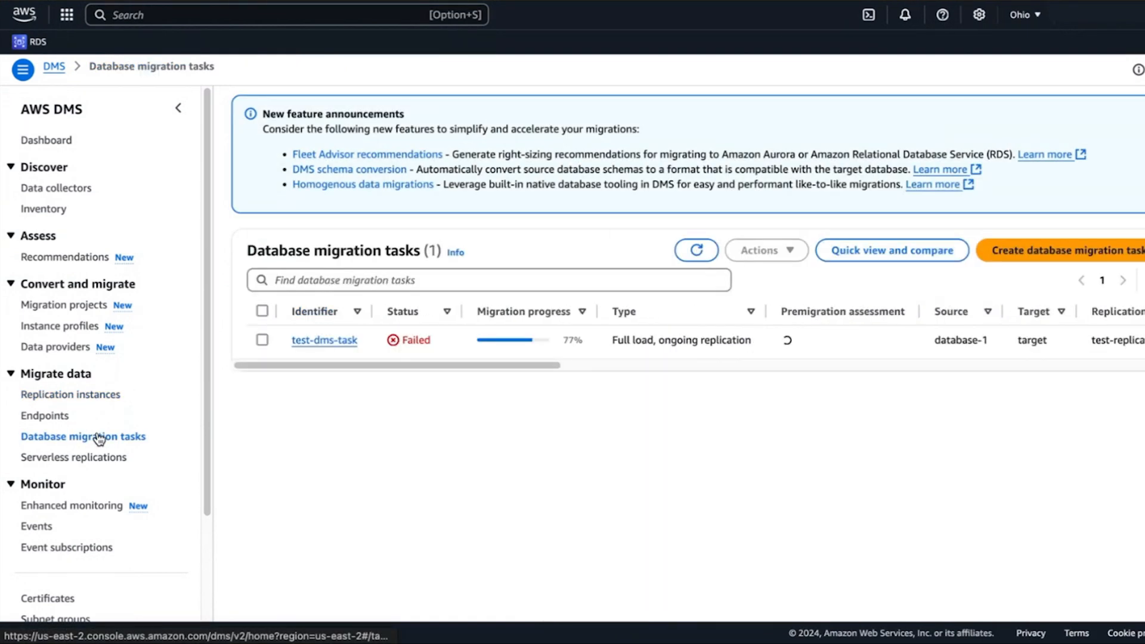
pyautogui.click(323, 340)
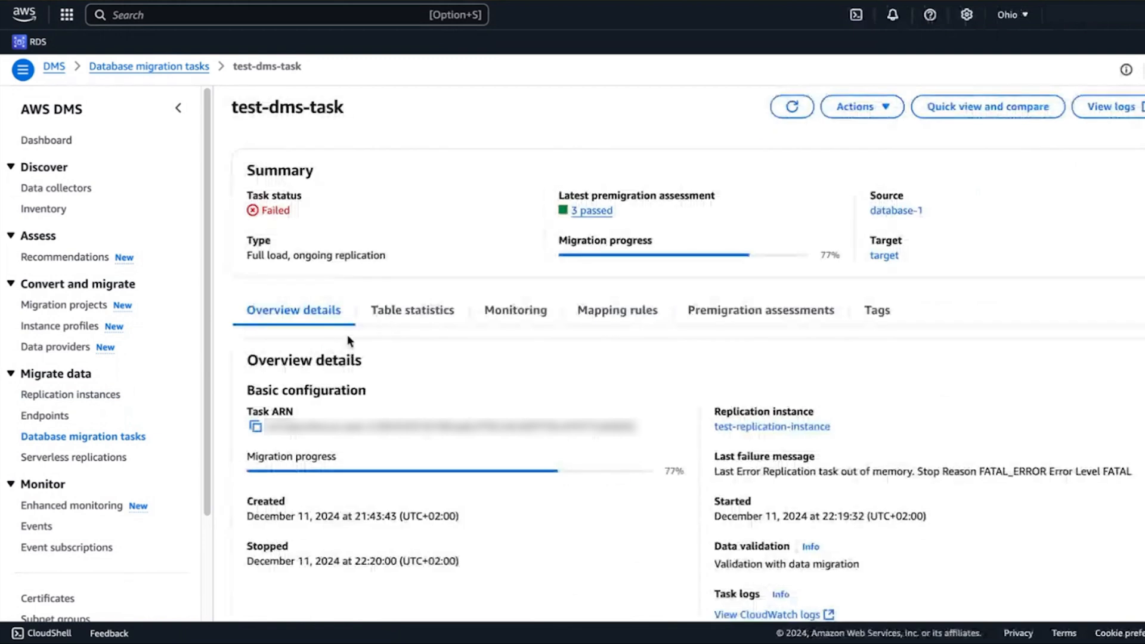
pyautogui.click(515, 310)
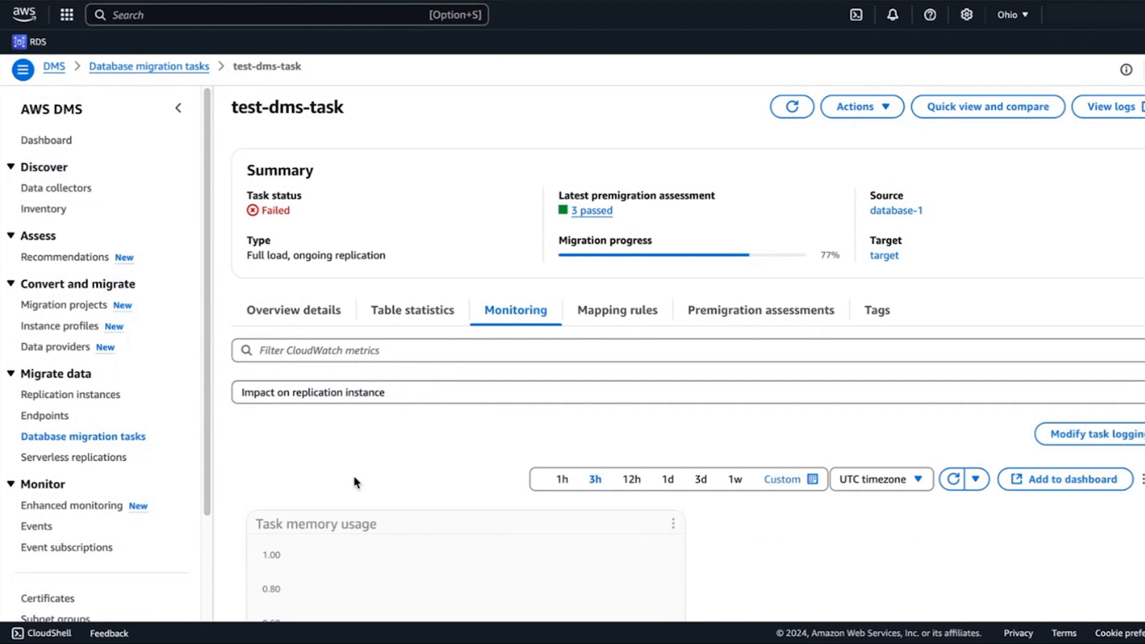
pyautogui.scroll(-3)
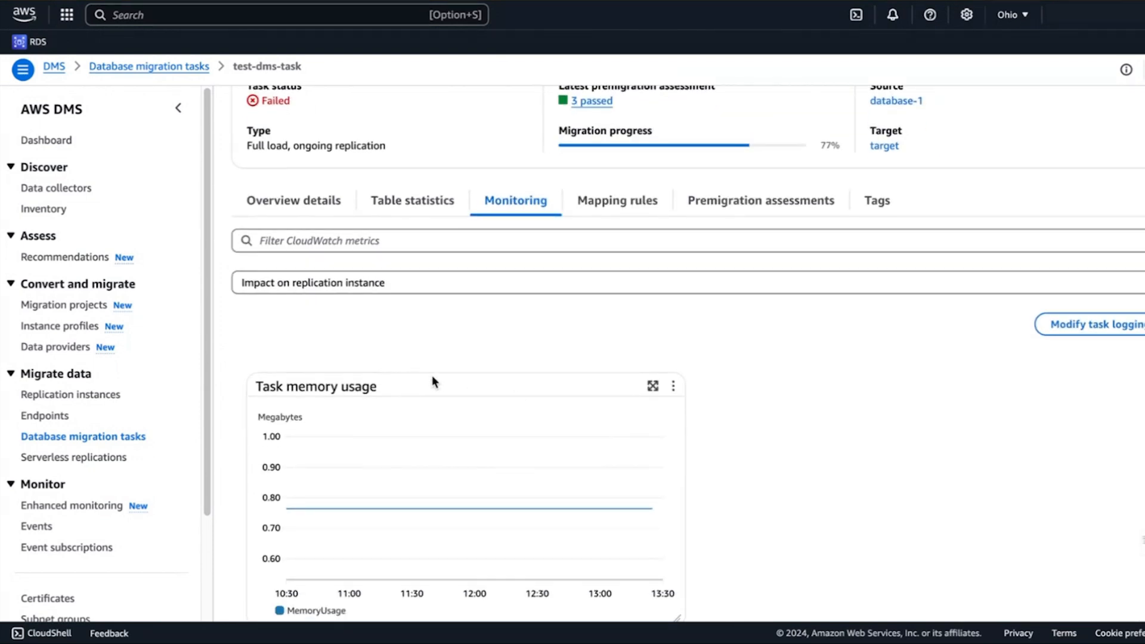
pyautogui.doubleClick(316, 386)
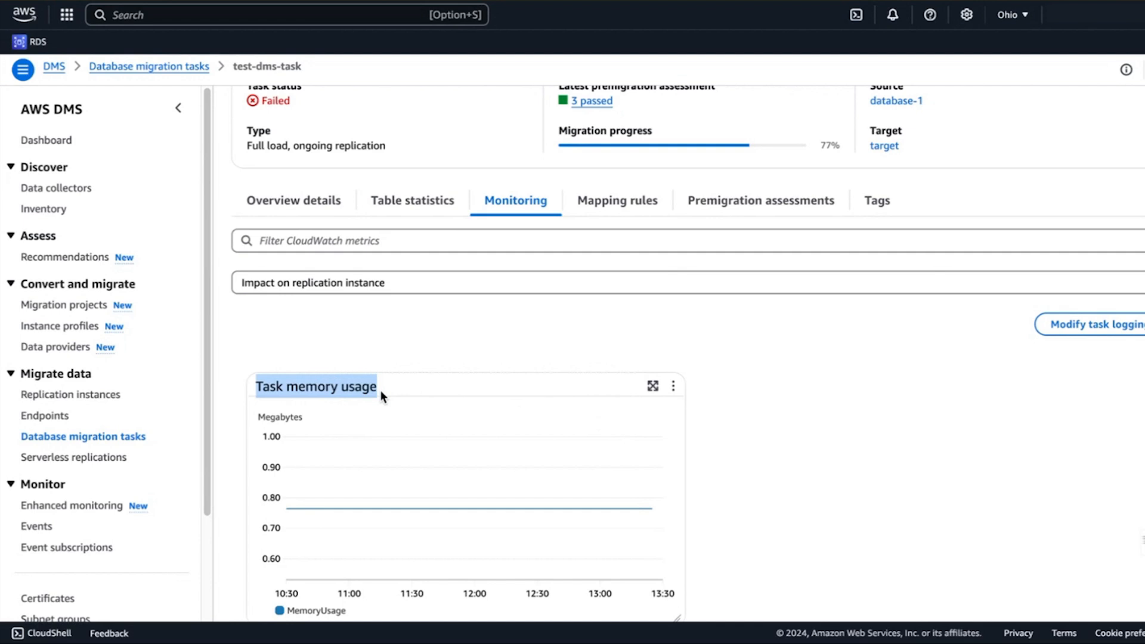
pyautogui.moveTo(306, 424)
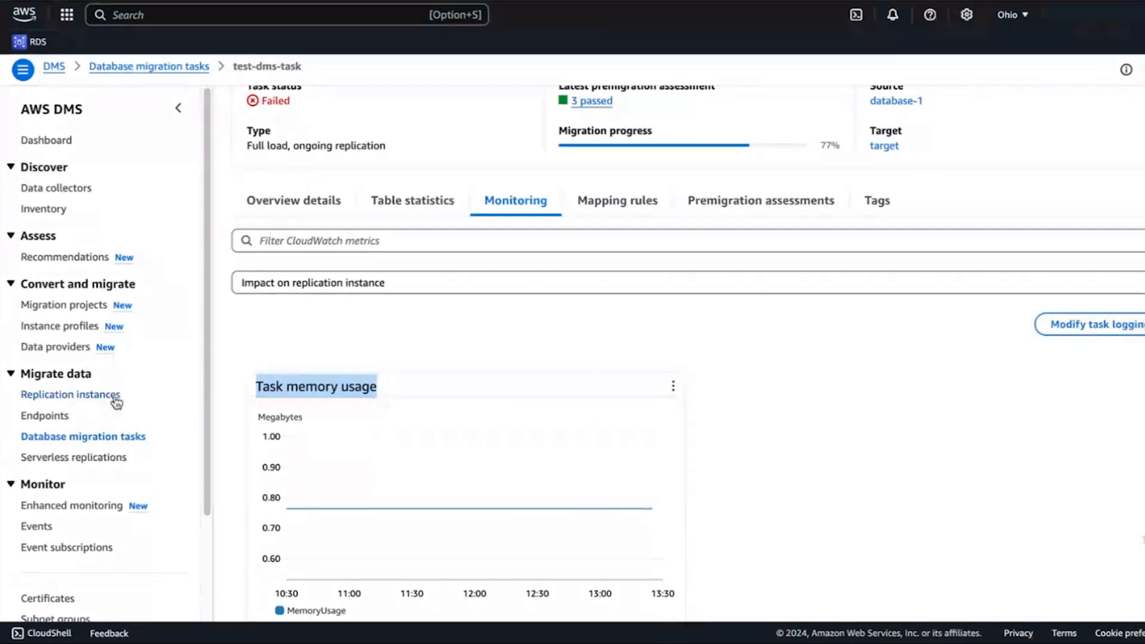
# Scroll through the Create replication instance form, then return to the migration tasks list
pyautogui.click(71, 395)
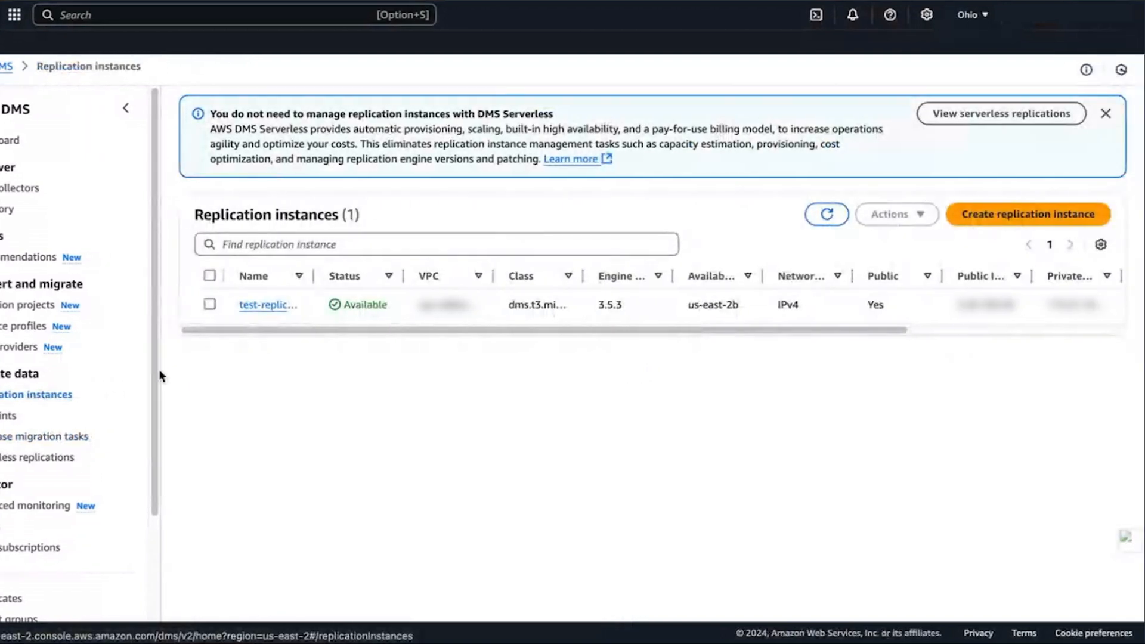
pyautogui.click(1029, 215)
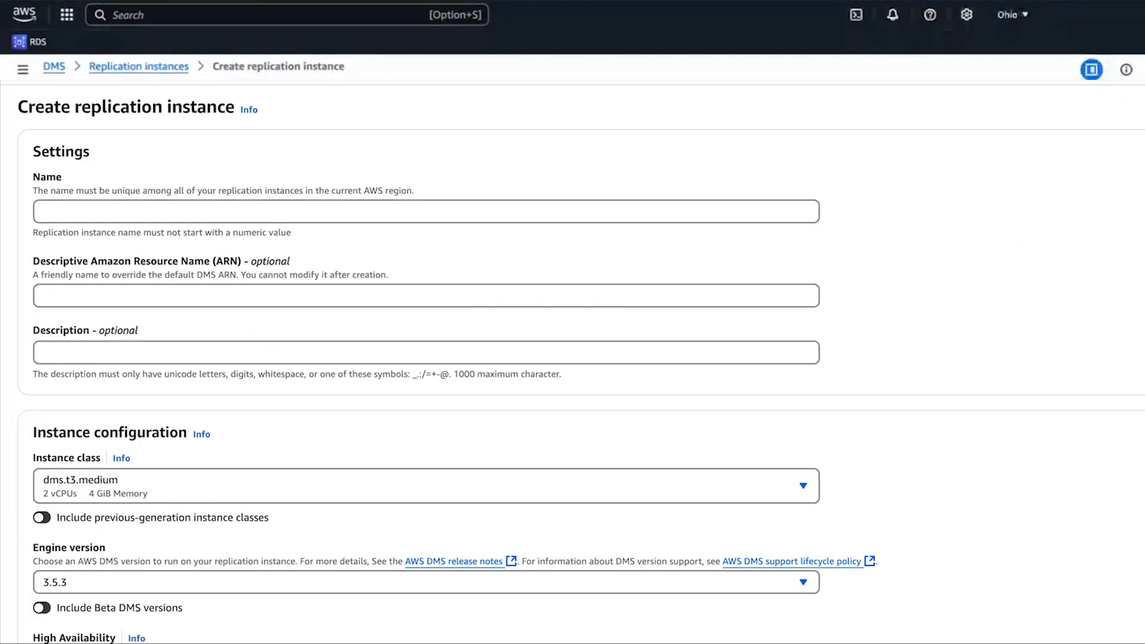
pyautogui.scroll(-3)
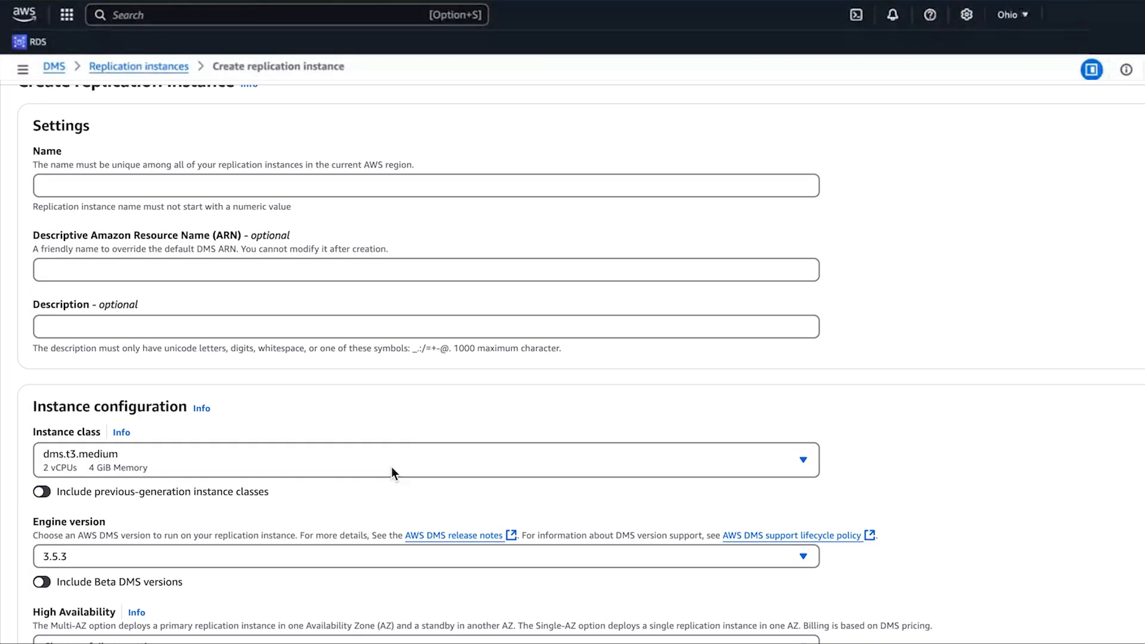
pyautogui.scroll(-3)
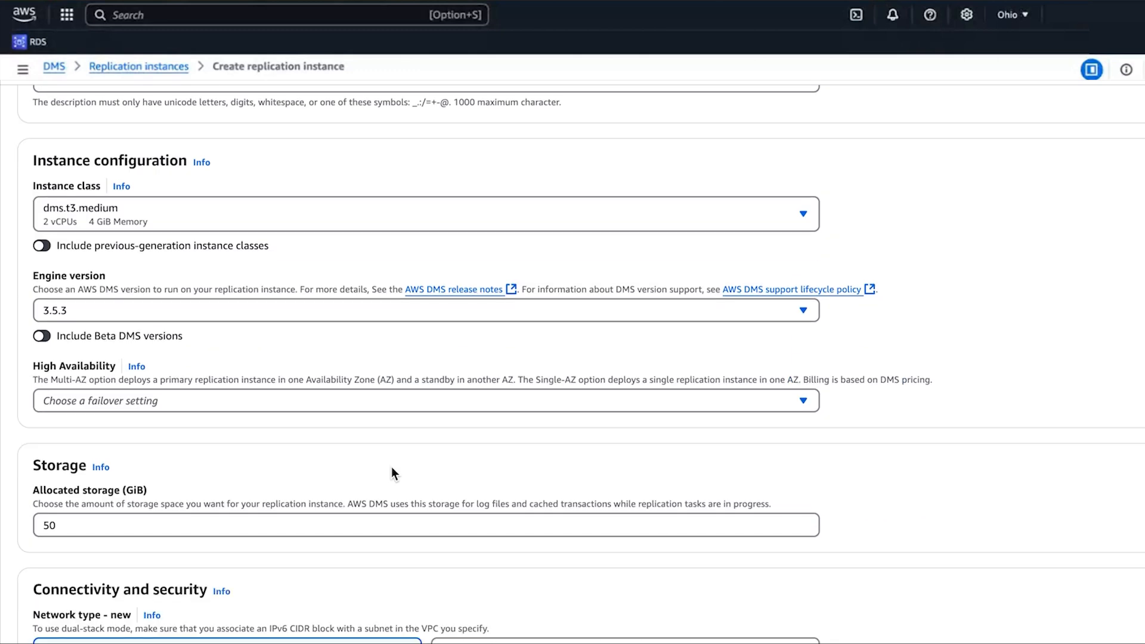
pyautogui.scroll(-3)
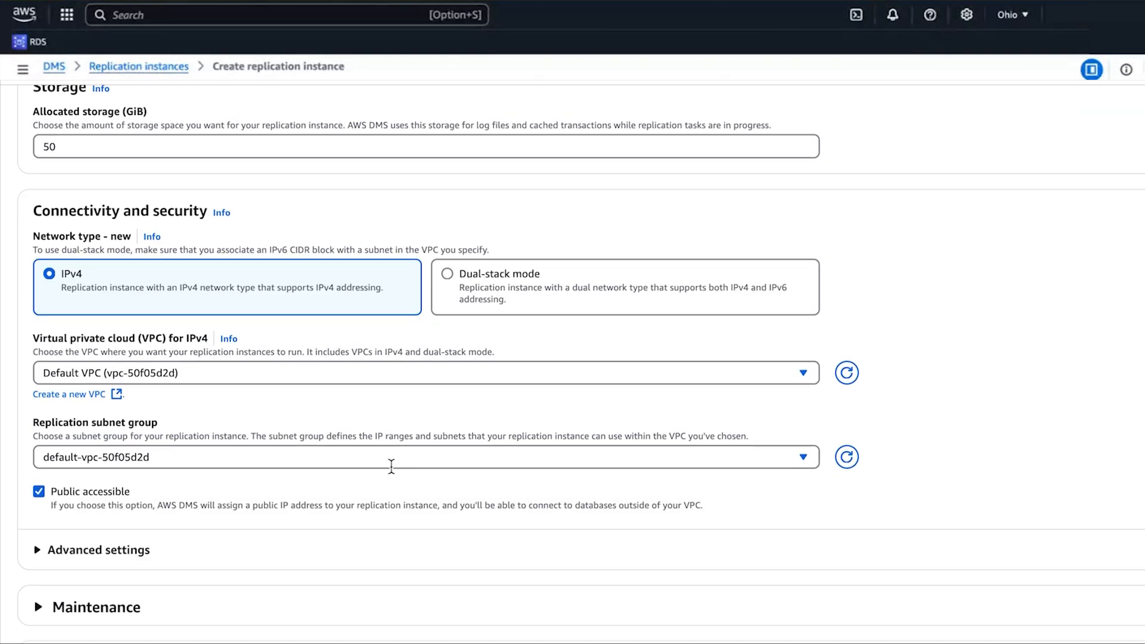
pyautogui.scroll(-3)
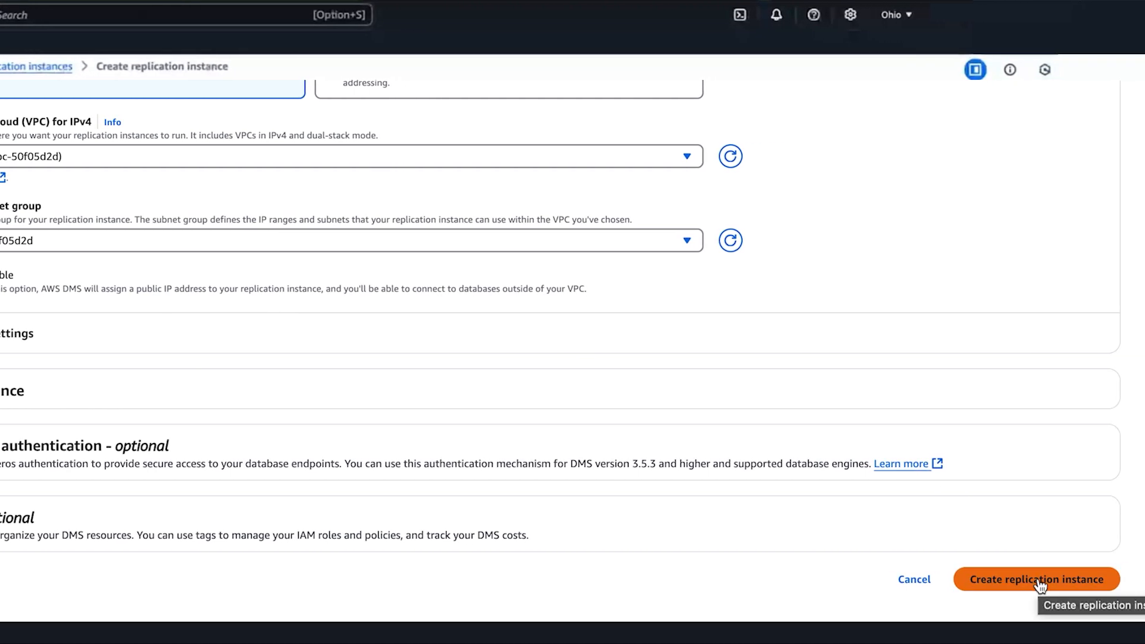
pyautogui.click(1037, 580)
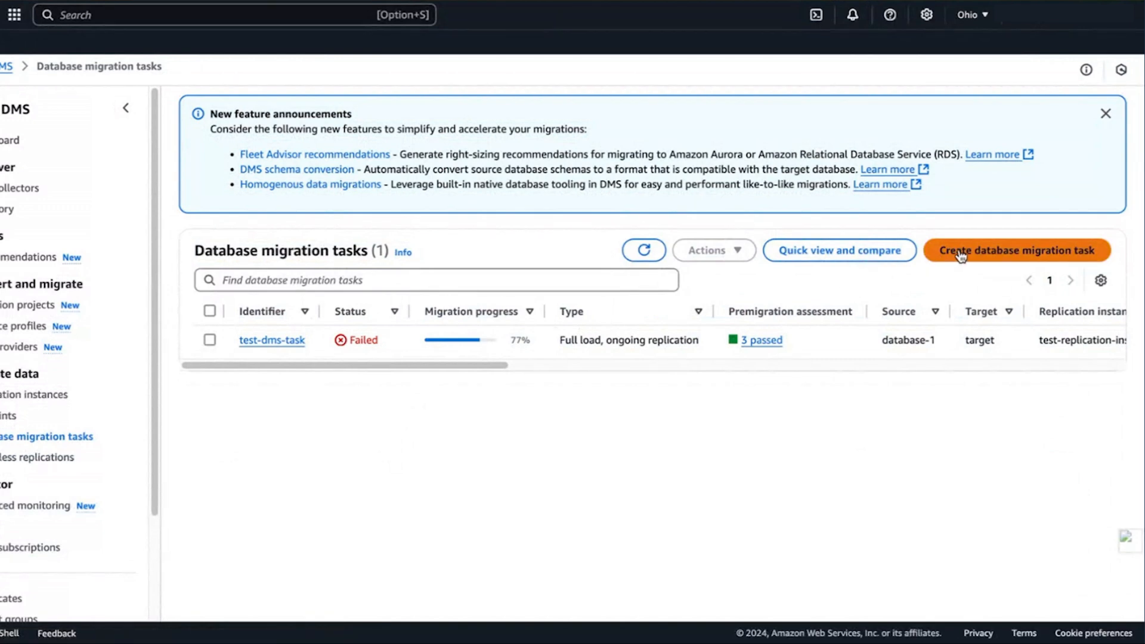
# Scroll a blank Create database migration task form down to its startup configuration
pyautogui.click(1017, 250)
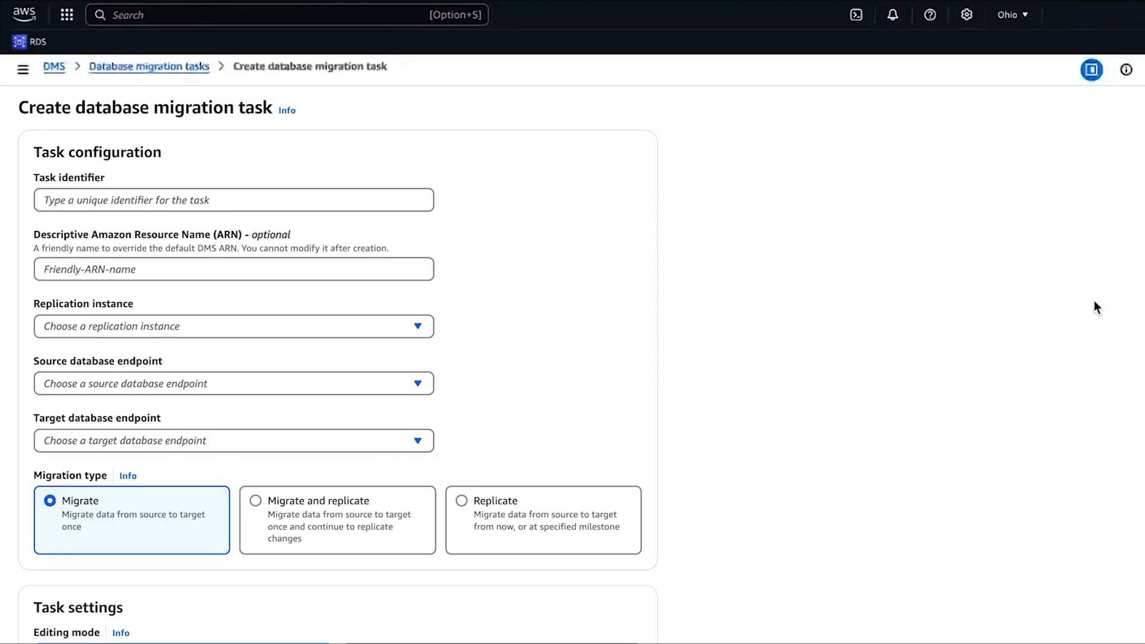
pyautogui.moveTo(624, 381)
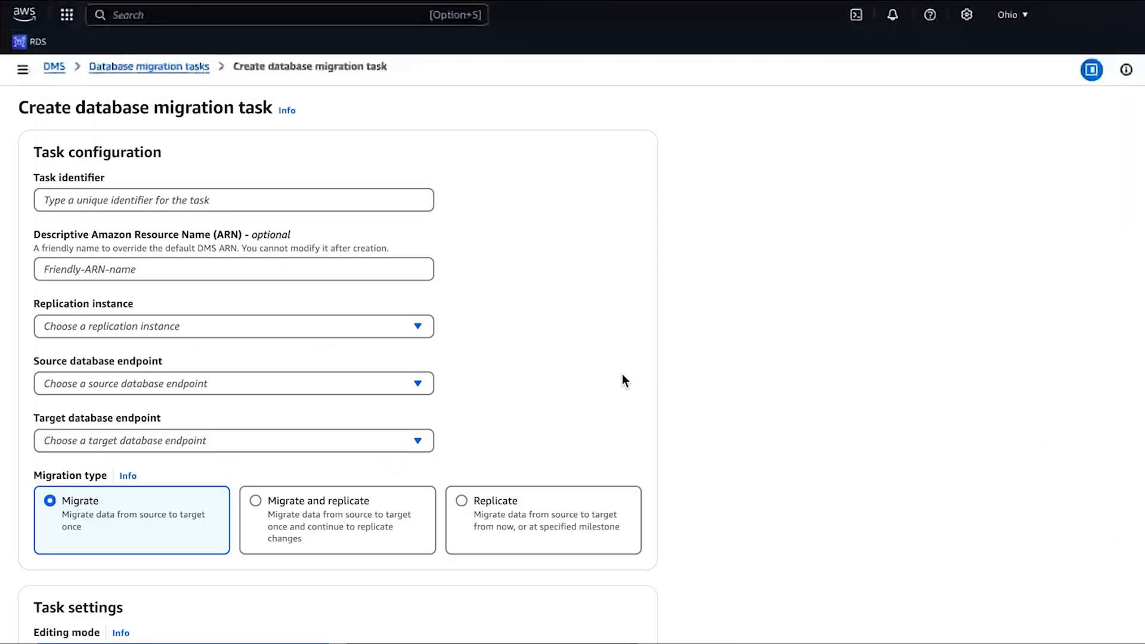
pyautogui.scroll(-3)
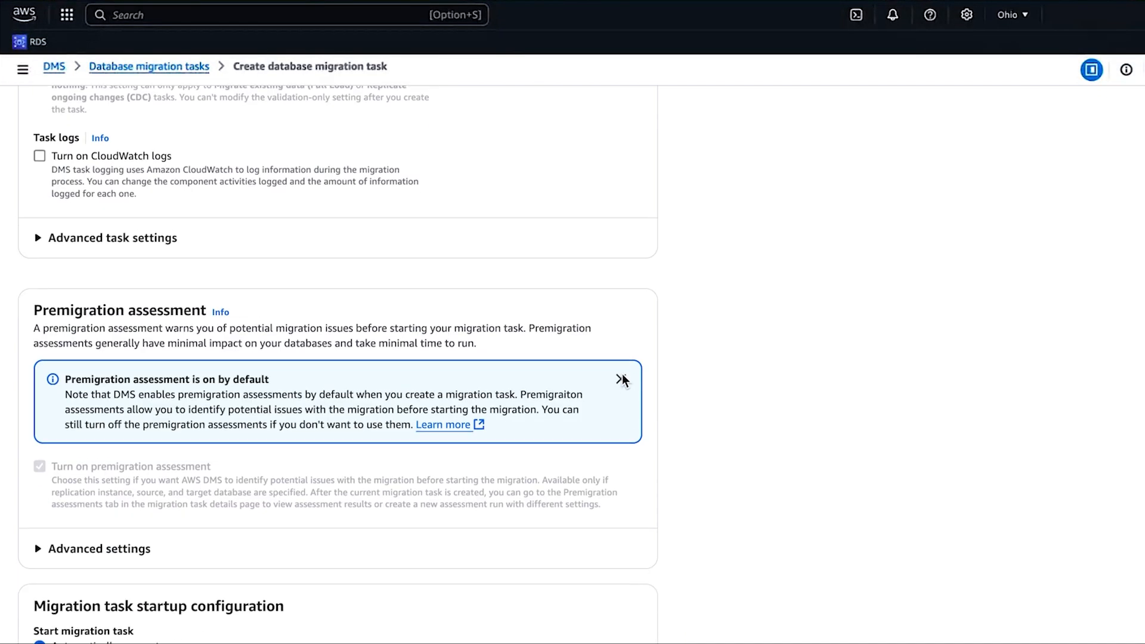
pyautogui.scroll(-3)
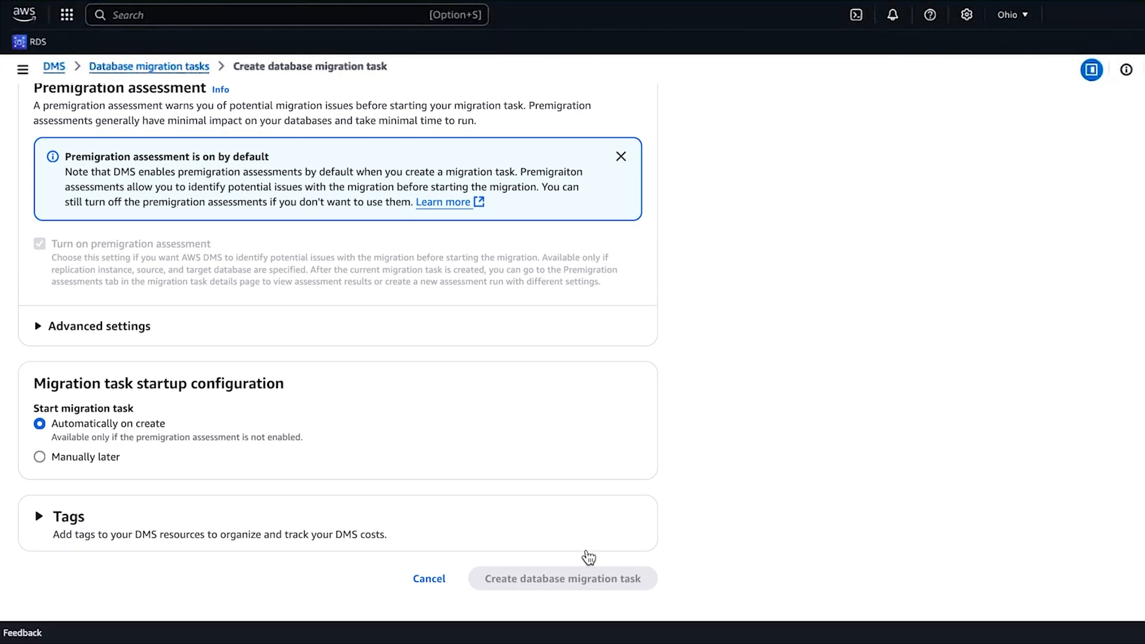
pyautogui.moveTo(577, 587)
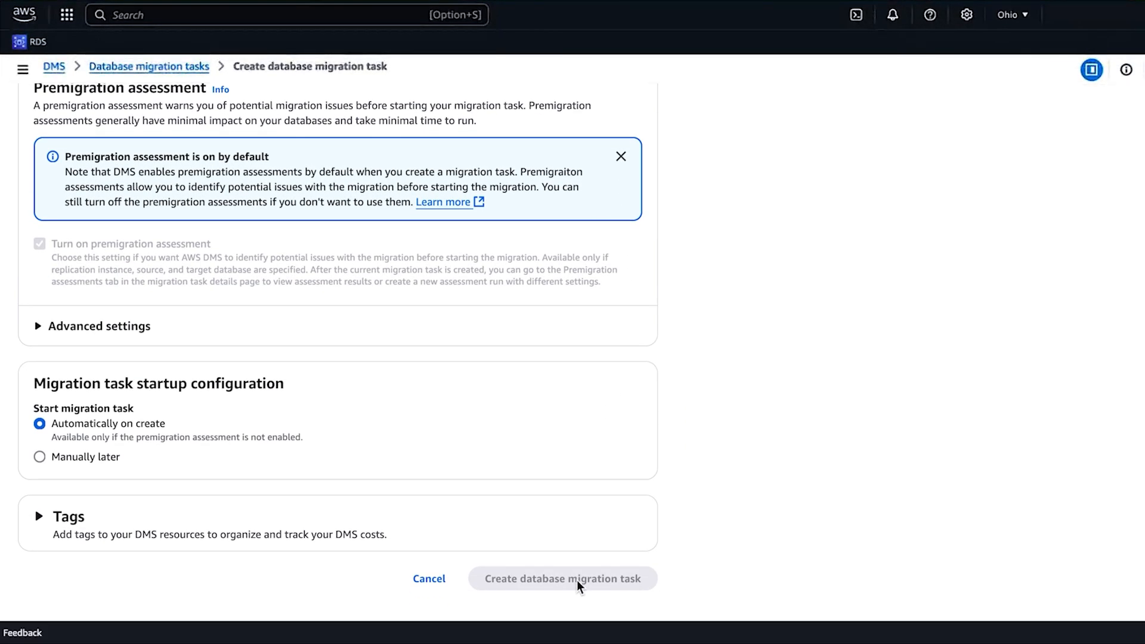